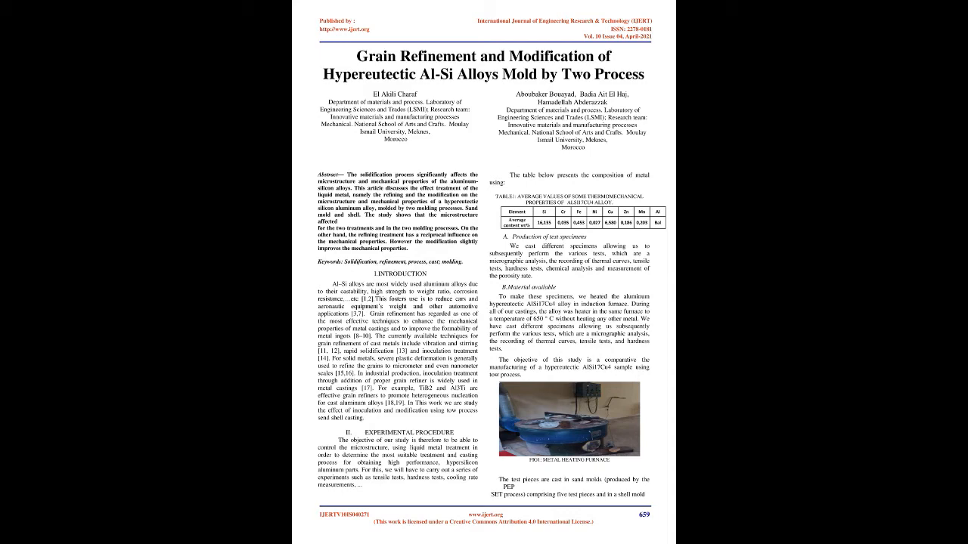
{"action": "scroll", "scroll_direction": "down", "scroll_amount": 3}
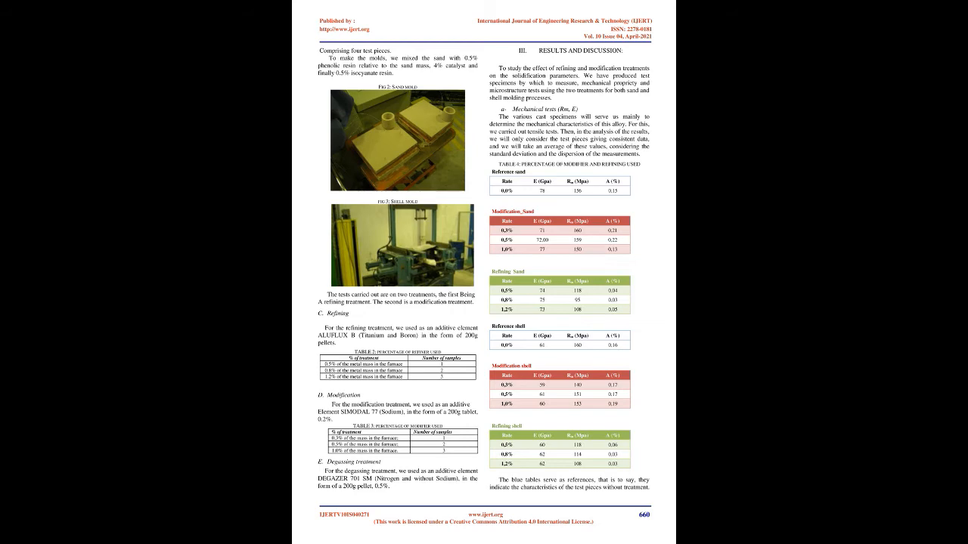
{"action": "scroll", "scroll_direction": "down", "scroll_amount": 3}
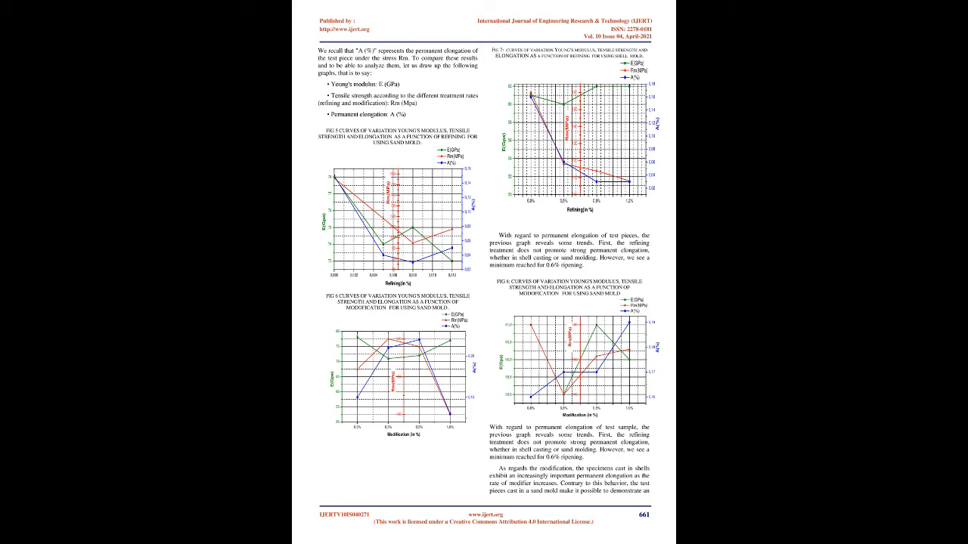
{"action": "scroll", "scroll_direction": "down", "scroll_amount": 3}
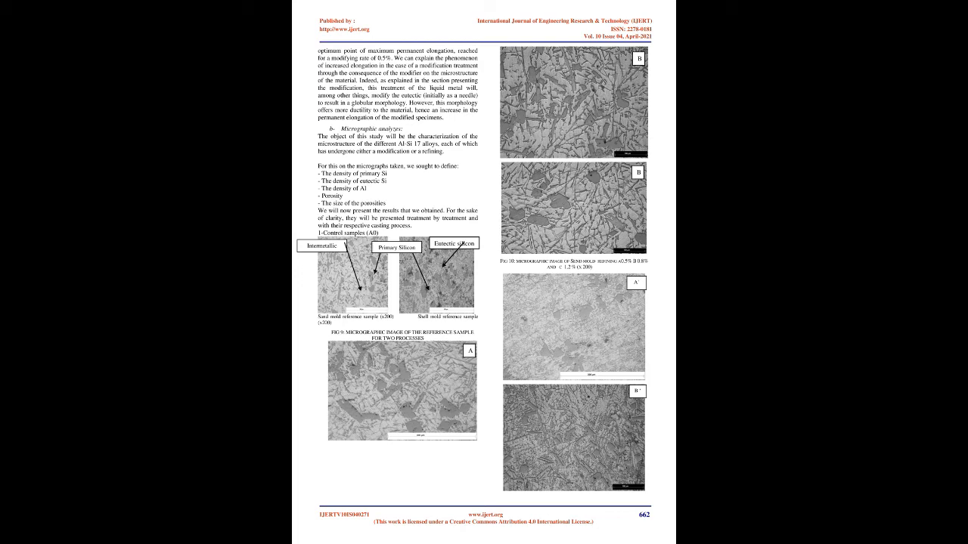
{"action": "scroll", "scroll_direction": "down", "scroll_amount": 3}
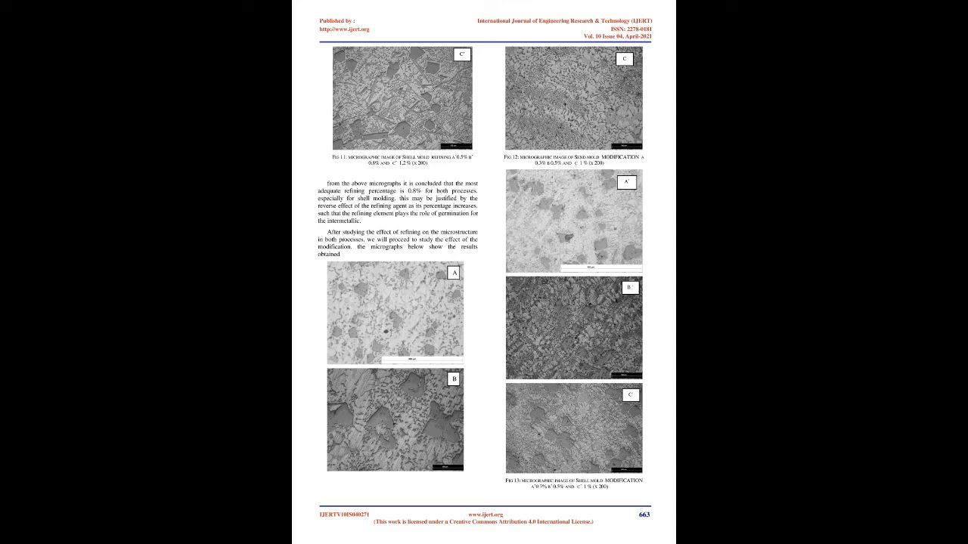
{"action": "scroll", "scroll_direction": "down", "scroll_amount": 3}
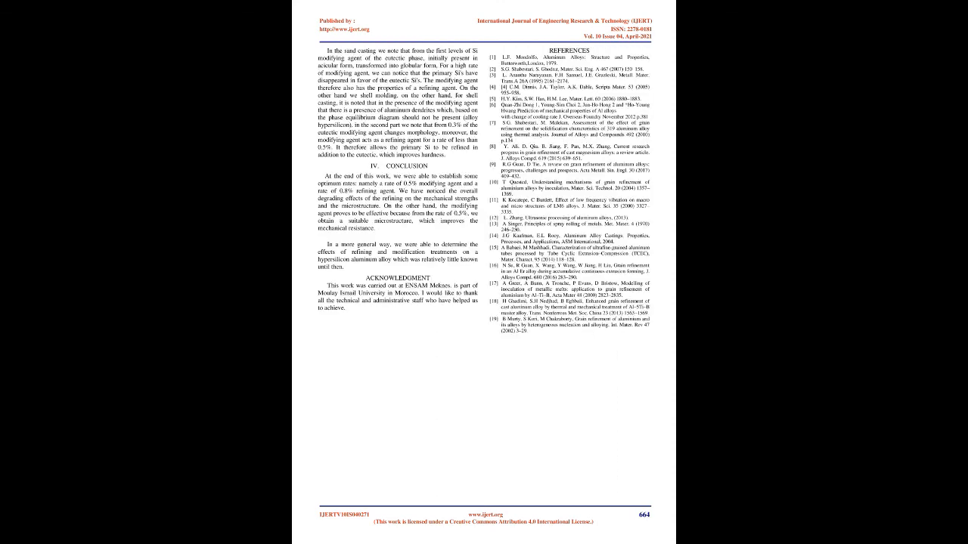